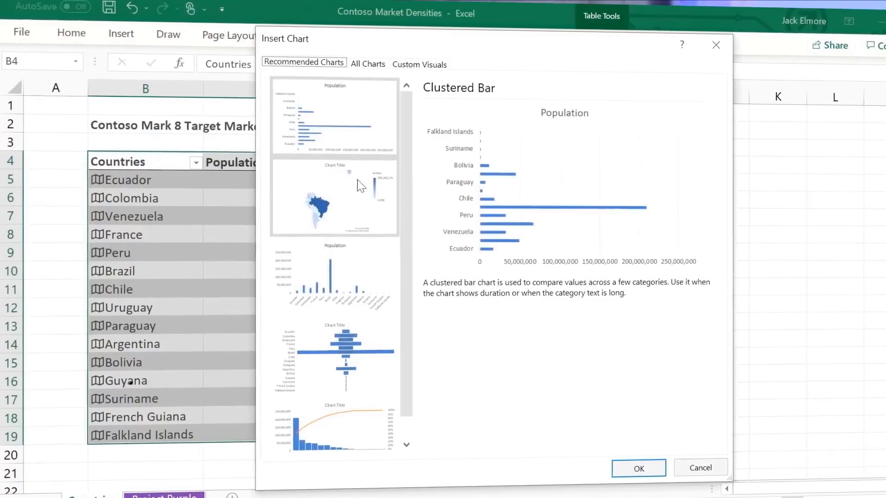
Choose the Filled Map recommended chart to show country population
click(333, 195)
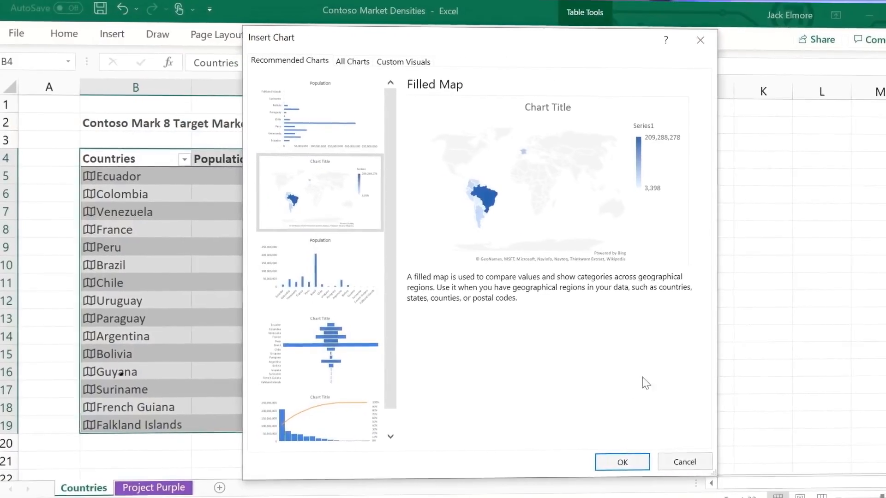
click(621, 461)
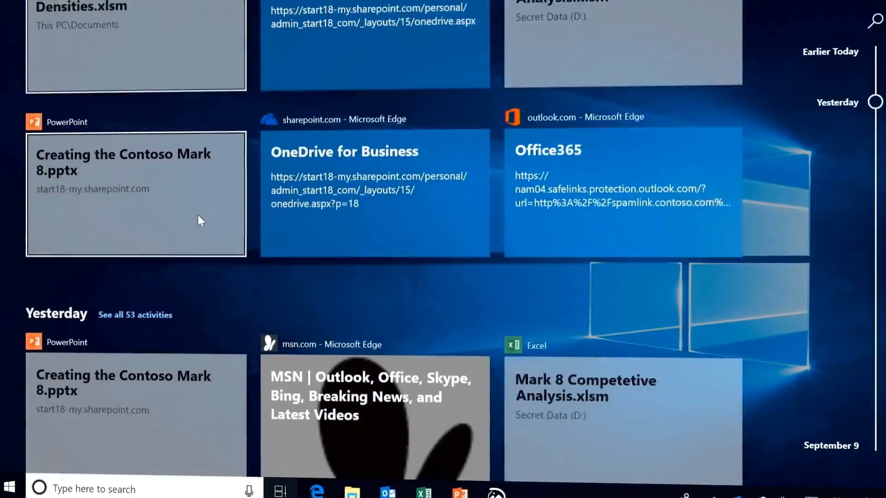
Scroll the Timeline down to browser activities from September 22
scroll(down, 3)
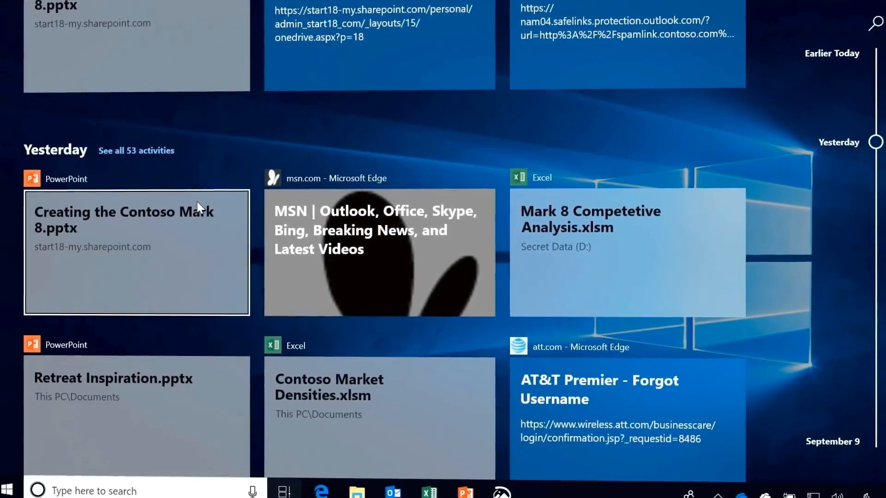
scroll(down, 3)
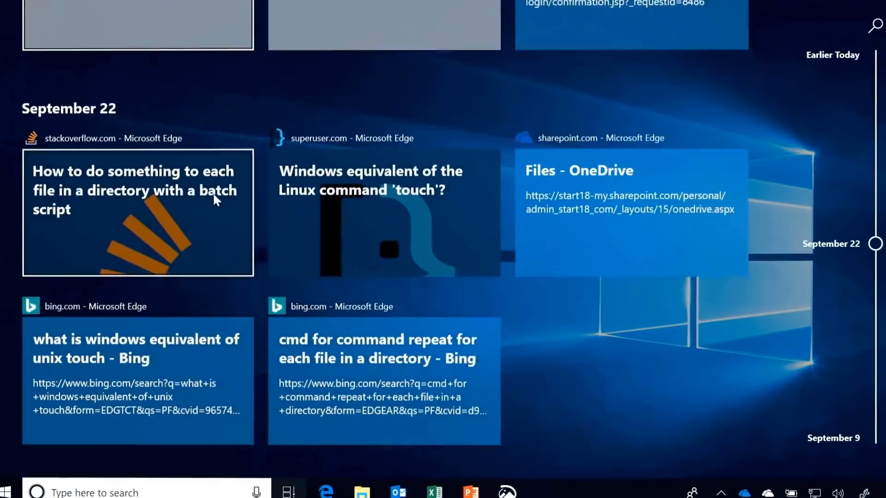
scroll(down, 3)
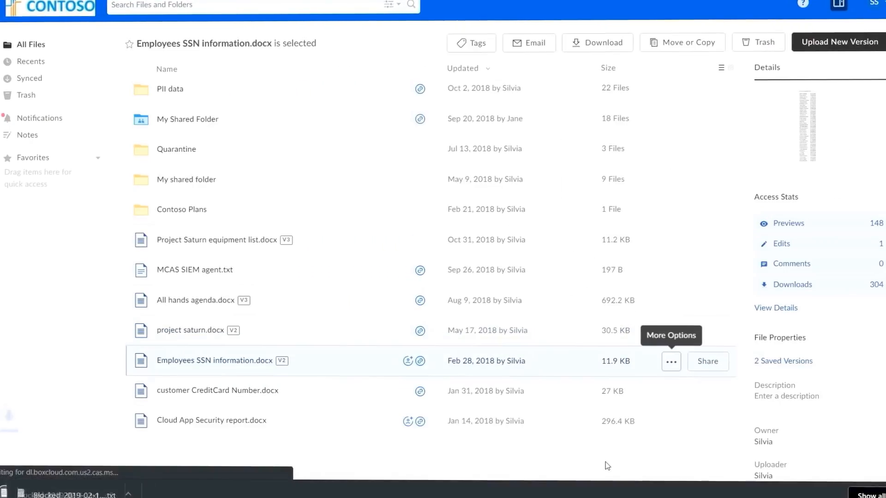
Attempt to download Employees SSN information.docx and close the Download blocked notice
click(597, 43)
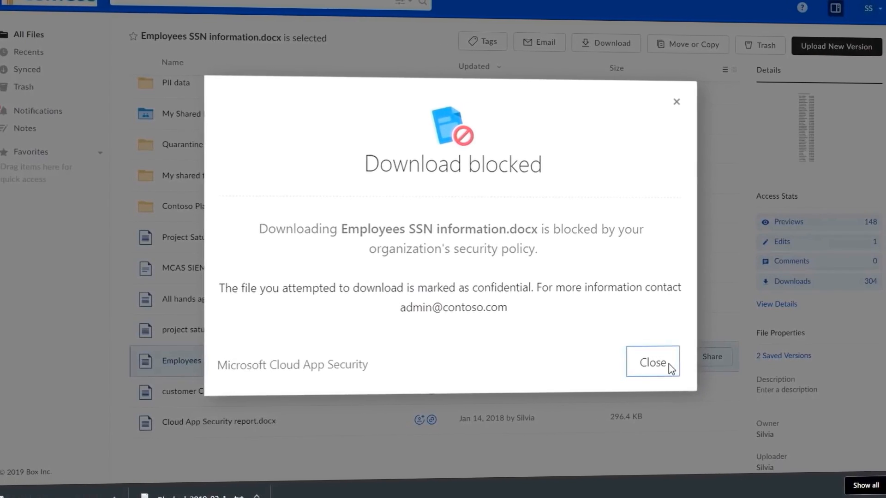
click(652, 362)
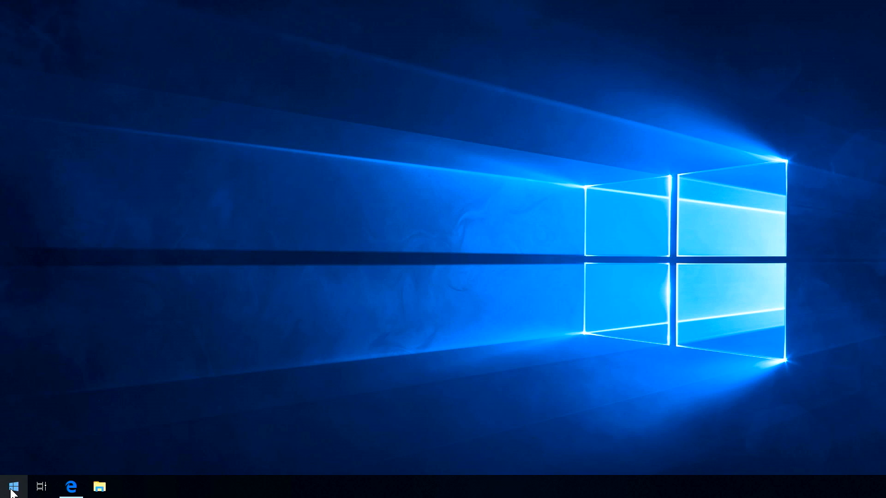
click(12, 486)
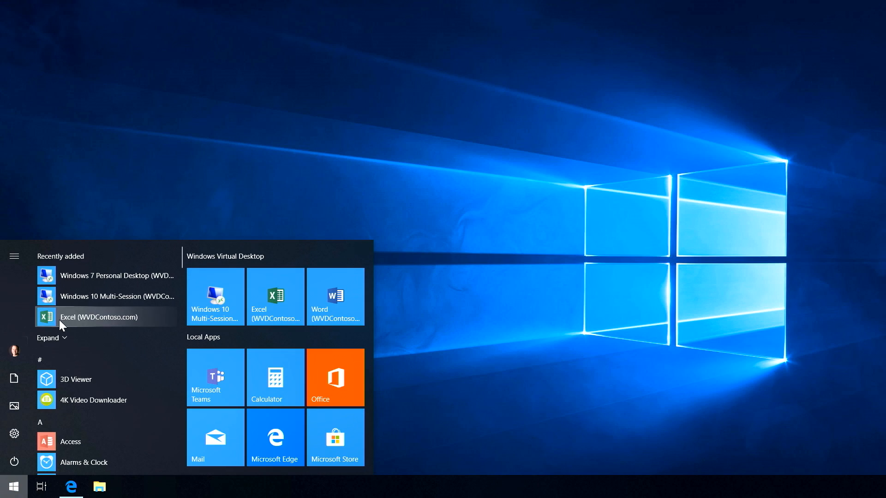
mouse_move(215, 296)
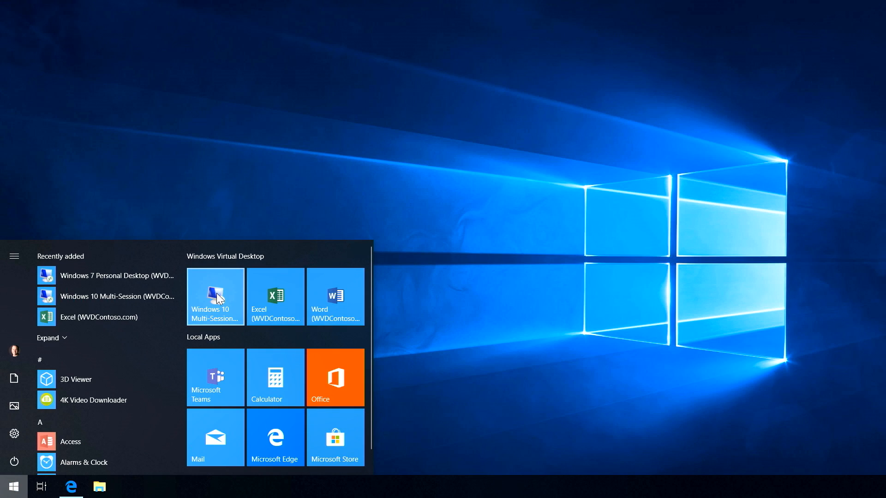
mouse_move(259, 310)
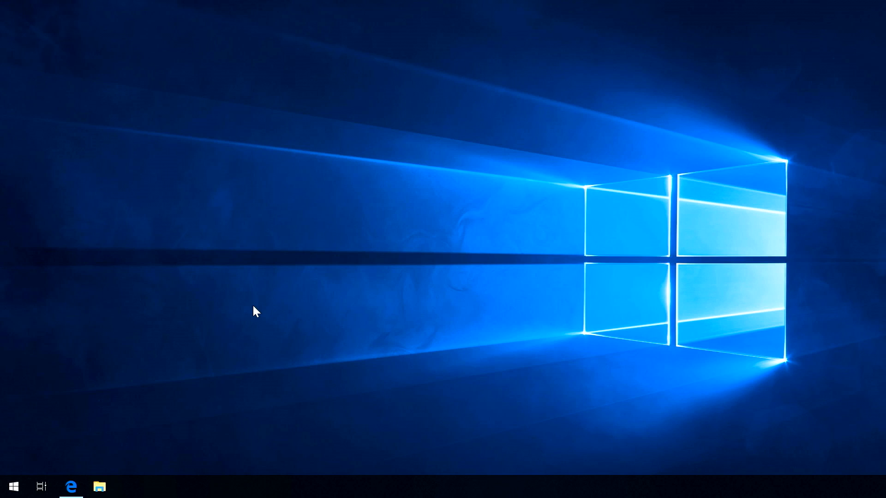
click(128, 486)
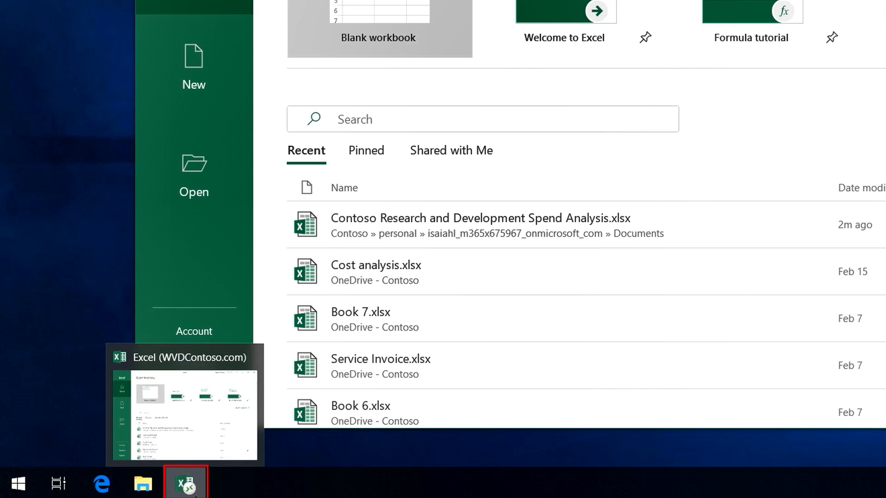
mouse_move(312, 325)
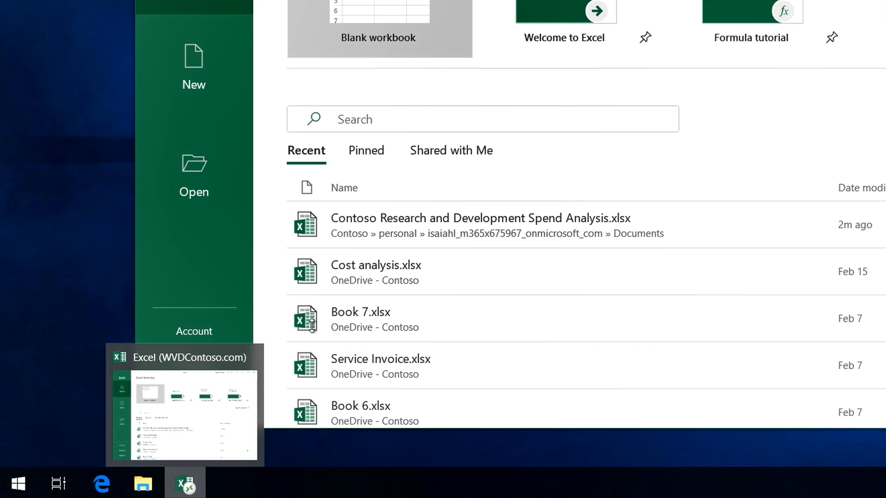
Launch the remotely hosted Excel (WVDContoso.com) to its Recent workbooks start screen
click(185, 411)
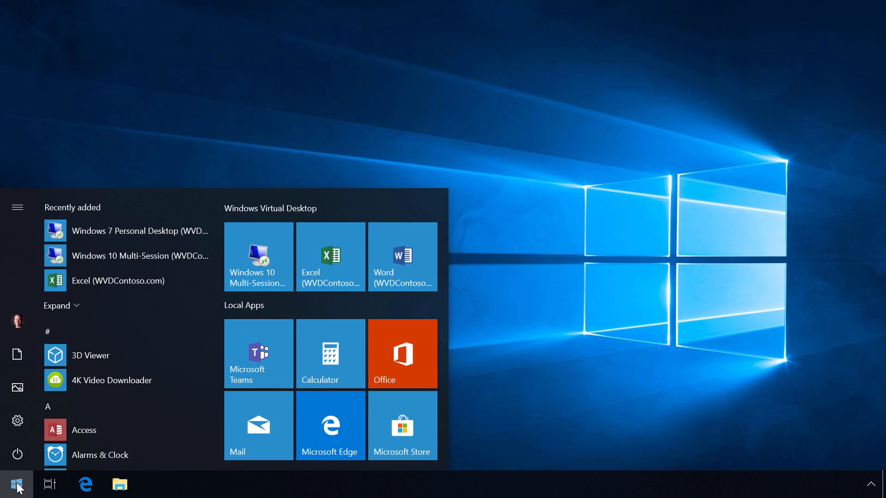
Enter the Windows 10 Multi-Session desktop from Start and launch Outlook there
click(17, 484)
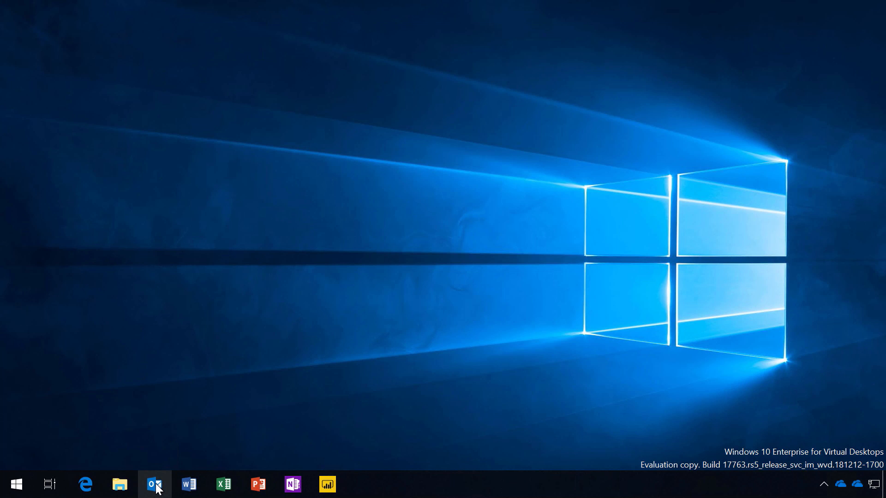
click(154, 485)
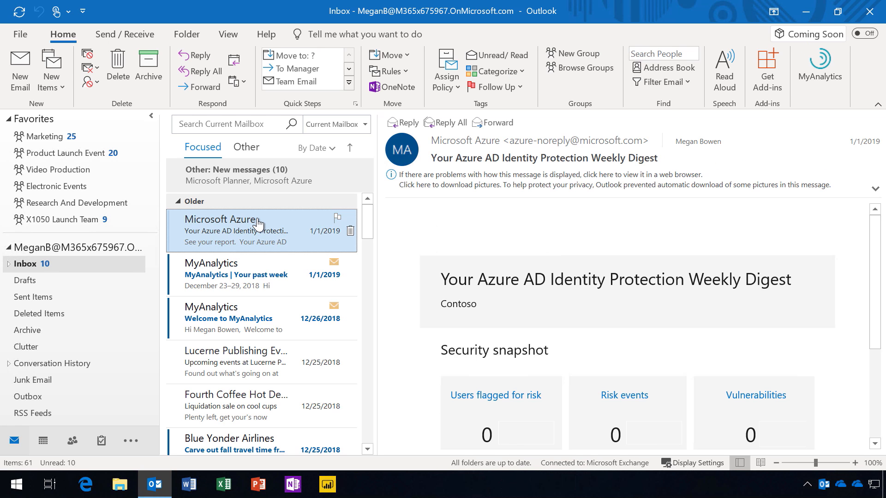
mouse_move(257, 232)
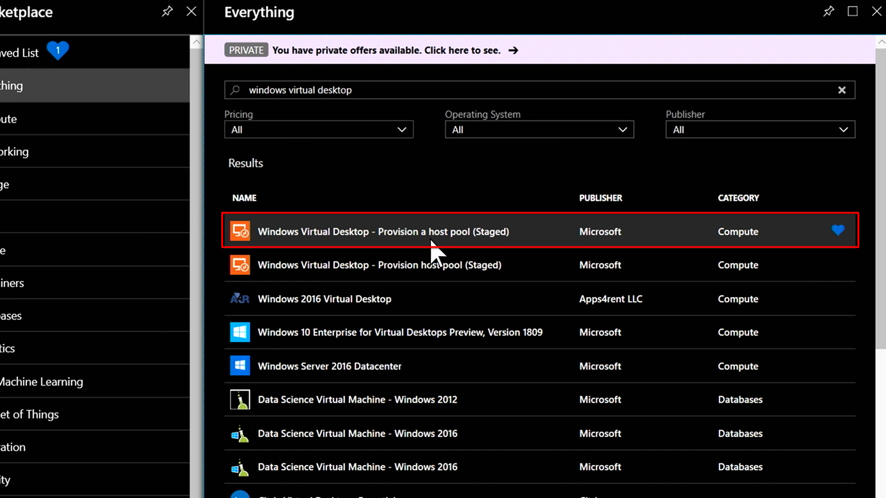
Begin creating a host pool from the Provision a host pool (Staged) Marketplace offering
click(384, 231)
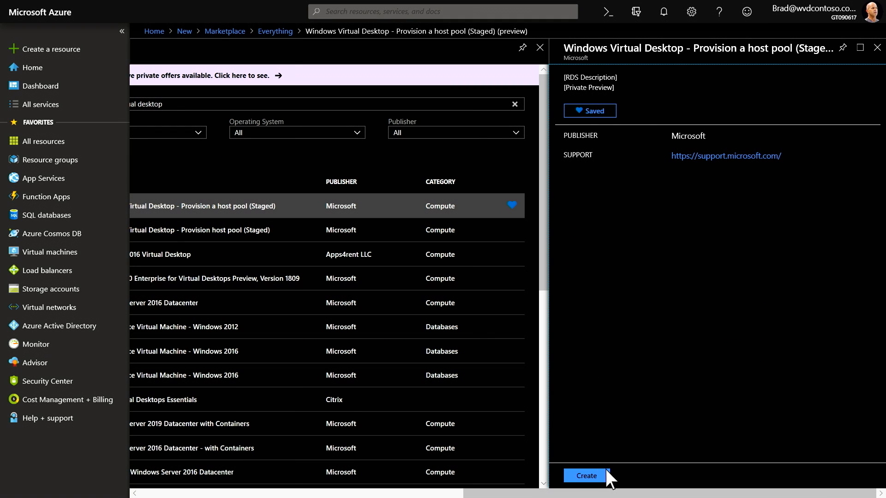
click(584, 476)
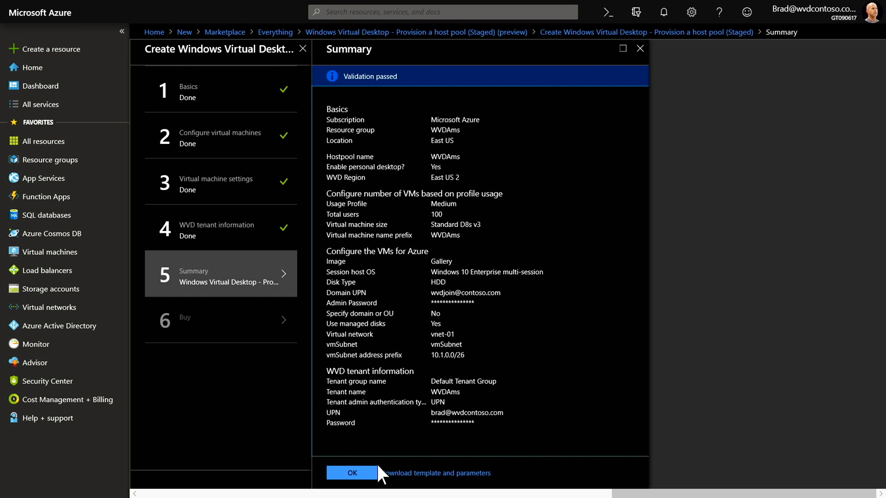
Confirm the validated host pool Summary with OK to proceed to Buy
click(351, 473)
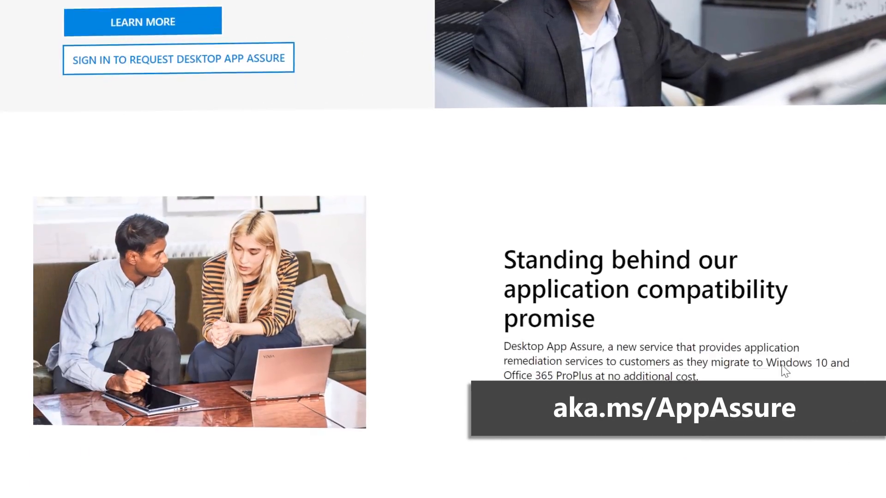
Scroll to the 'We've got your back on app compat' section of the Desktop App Assure page
scroll(down, 3)
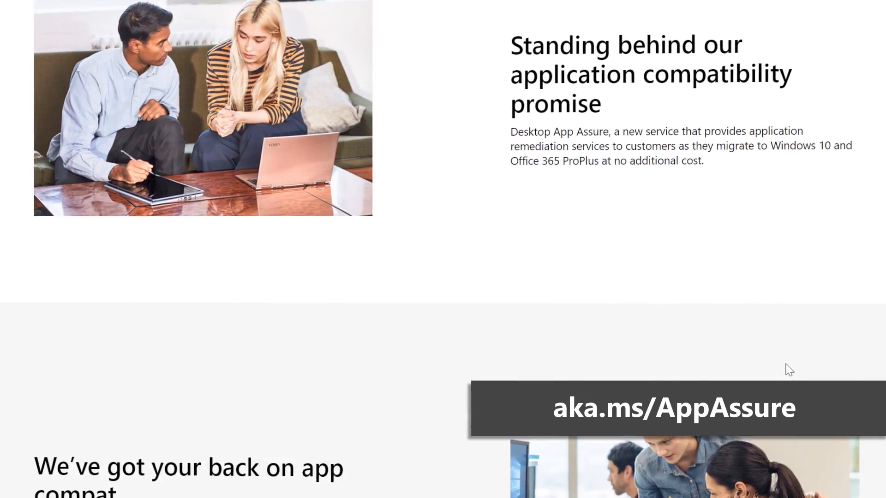
scroll(down, 3)
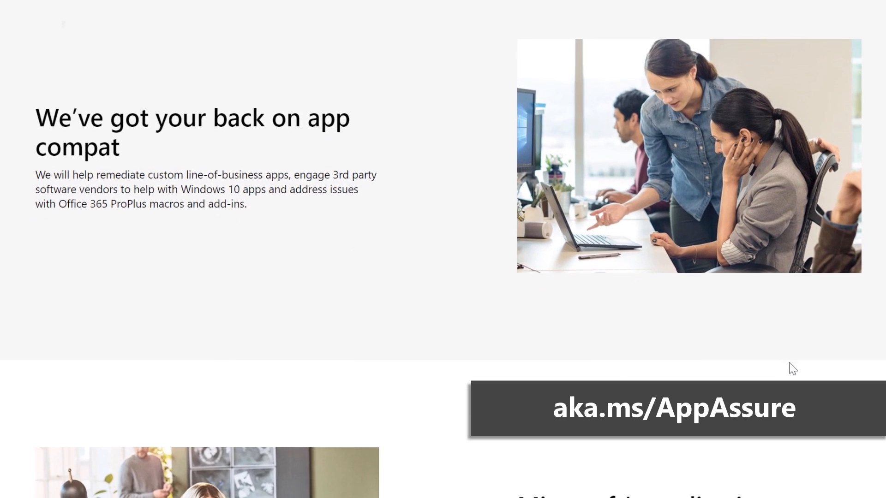
scroll(down, 3)
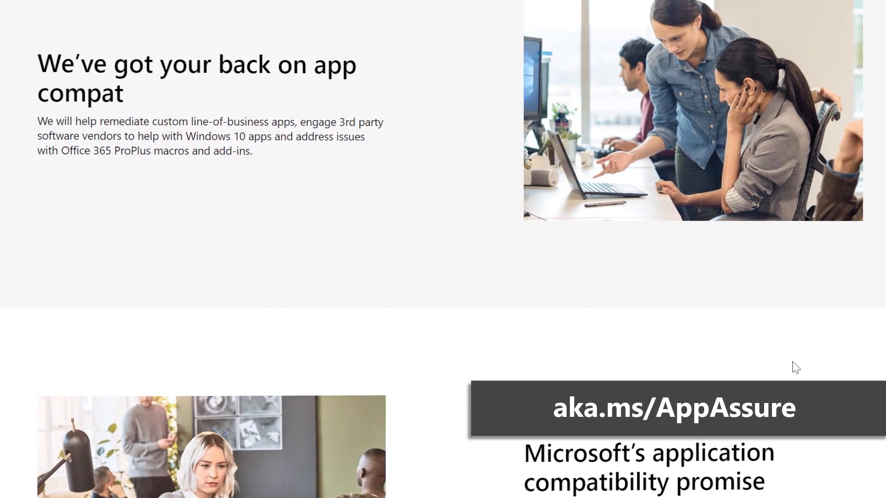
scroll(down, 3)
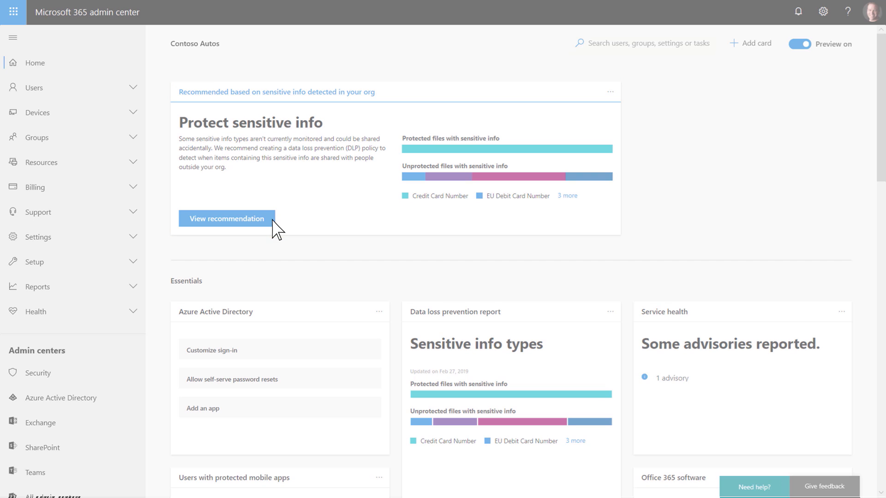
Expand Users in the admin center left navigation
click(226, 219)
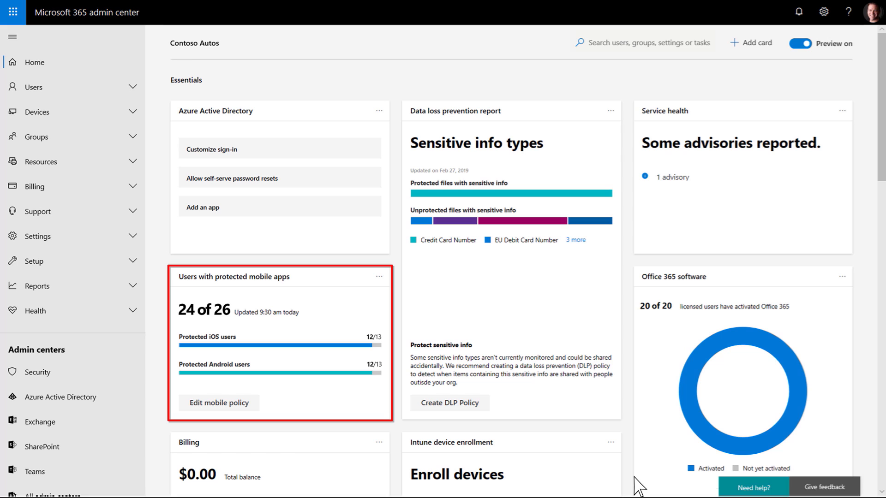
mouse_move(137, 93)
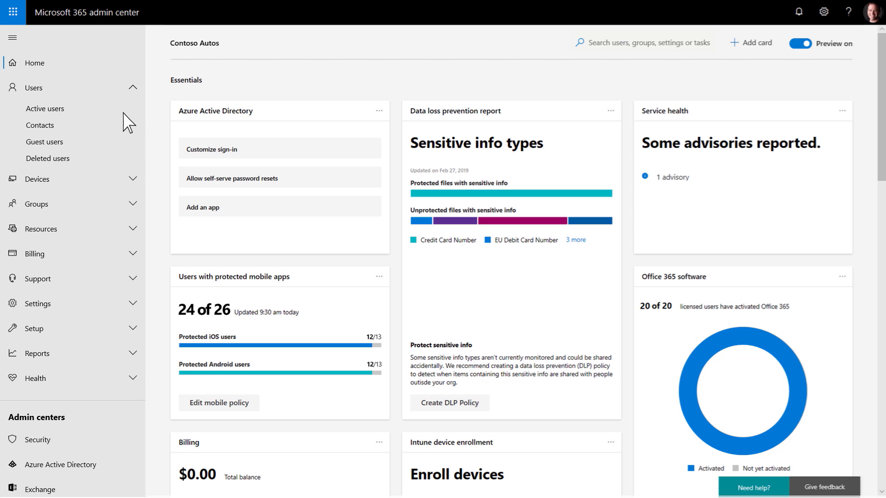
Show Active users and view the second user's account details pane
click(45, 109)
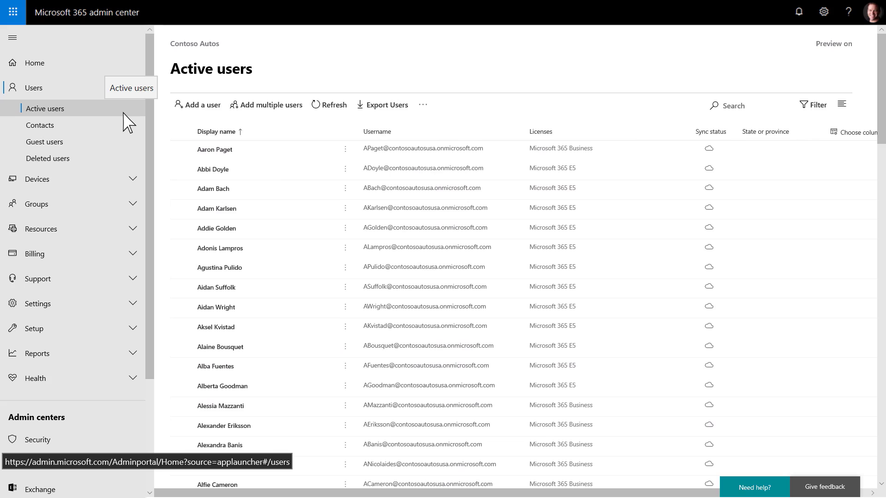
click(214, 170)
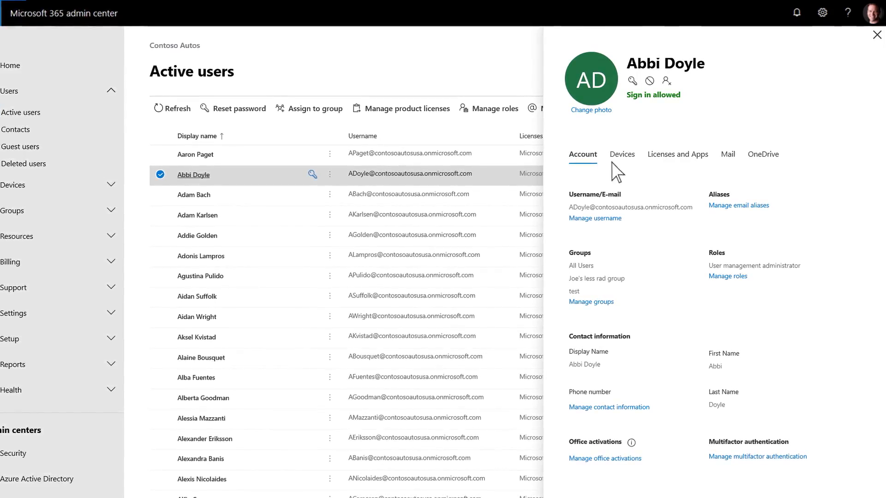
Show the user's assigned licenses and enabled apps in the user details pane
click(677, 155)
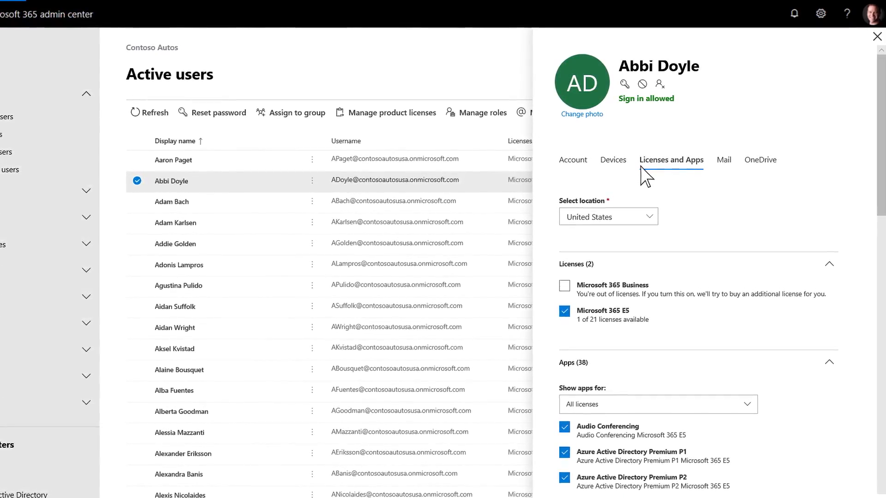
click(721, 161)
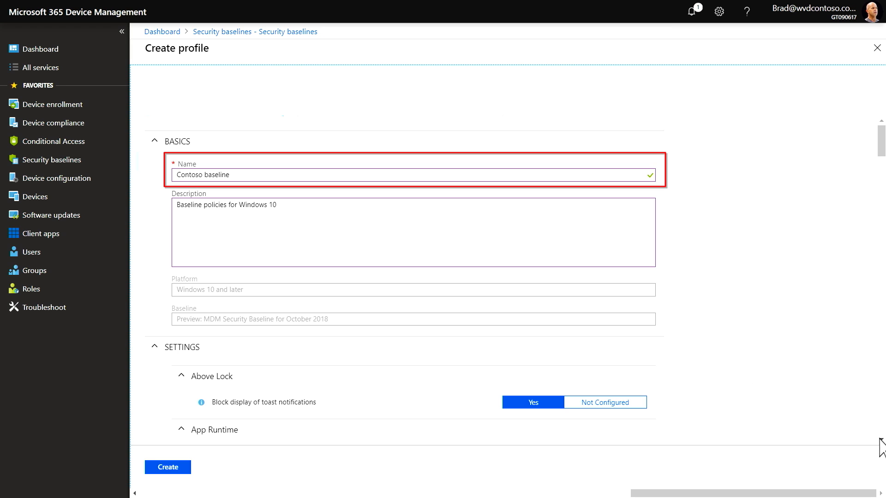
Scroll the Contoso baseline settings past Auto Play to reveal BitLocker AES 256-bit, Browser, Connectivity and Device Guard
scroll(down, 3)
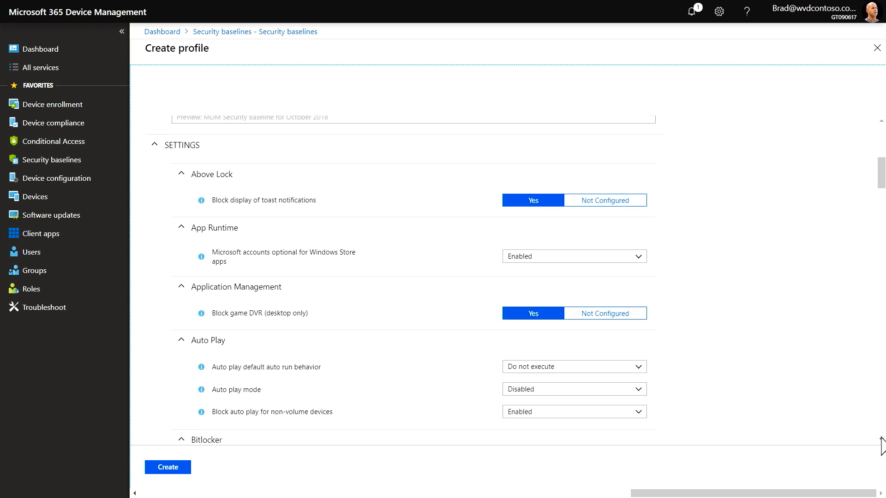
scroll(up, 3)
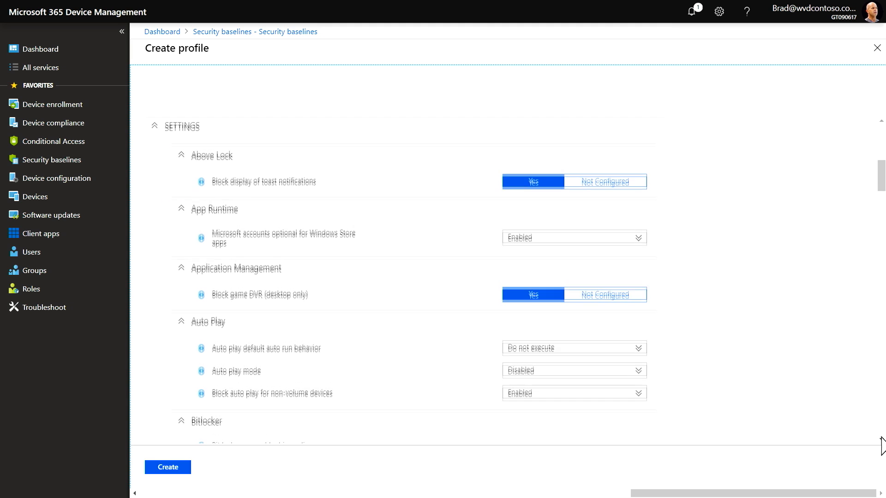
scroll(down, 3)
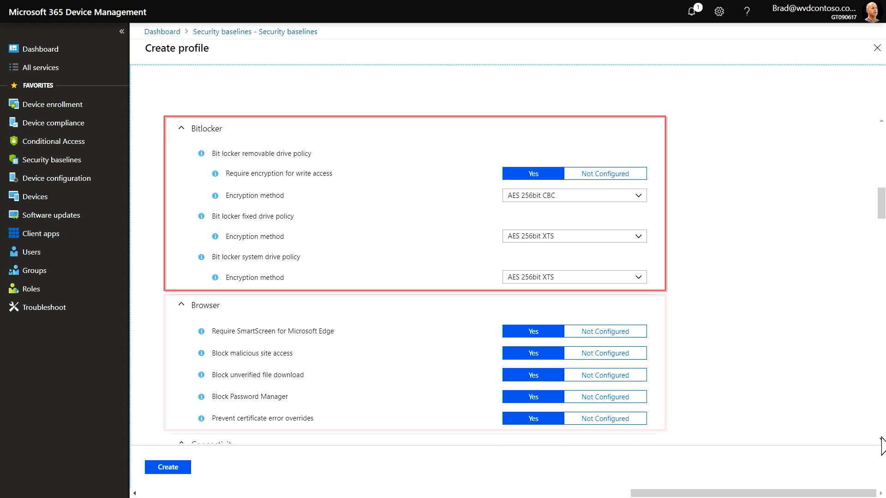
scroll(down, 3)
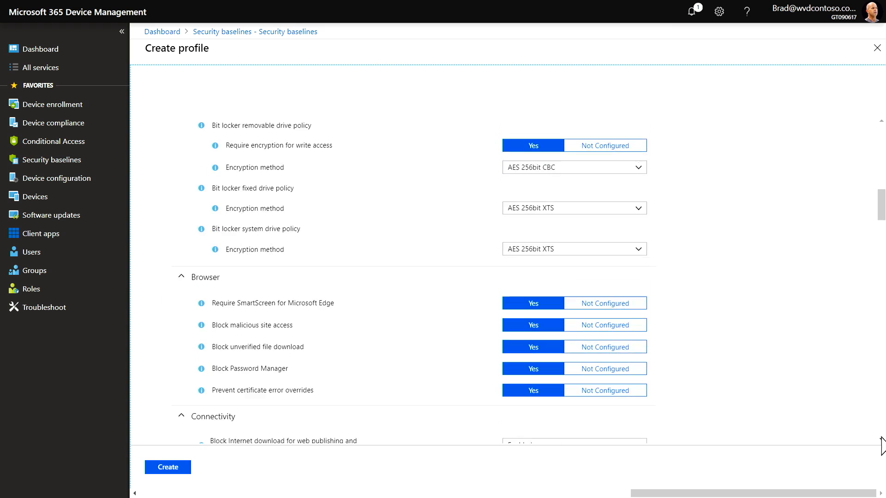
scroll(down, 3)
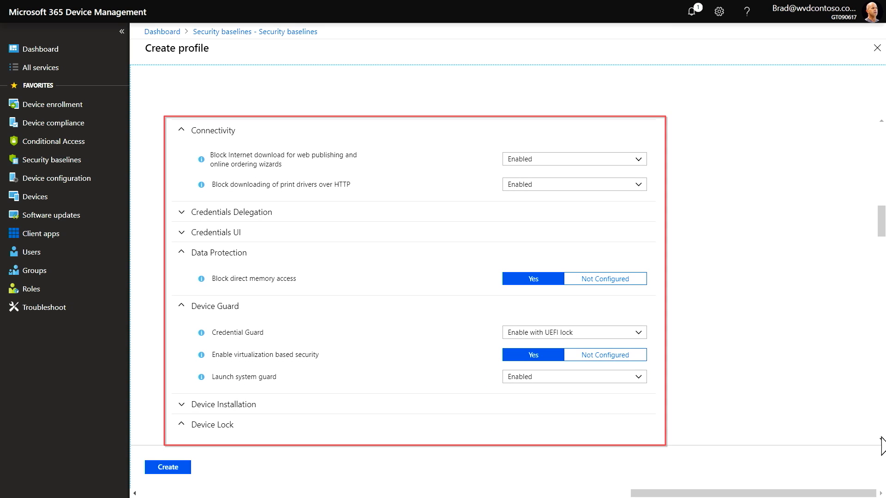